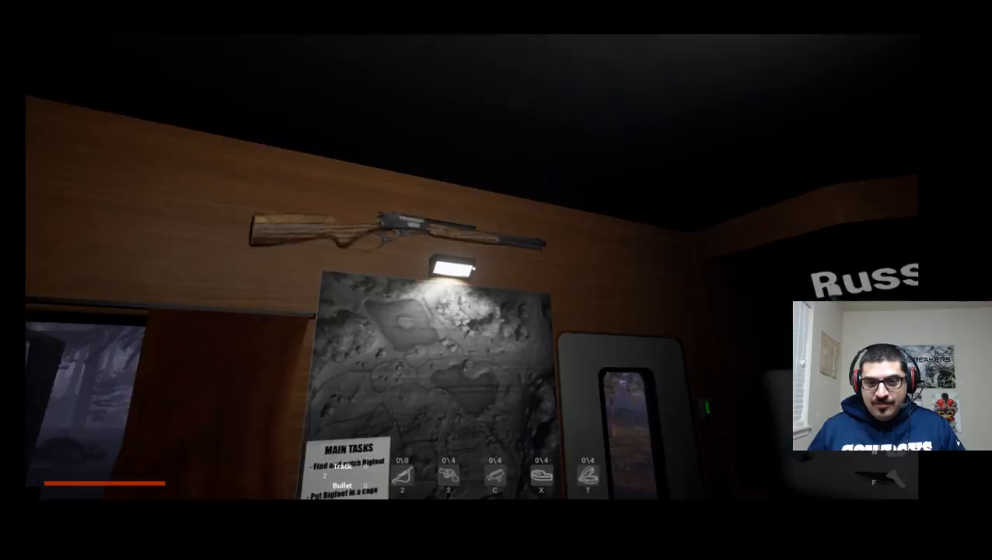
mouse_move(496, 280)
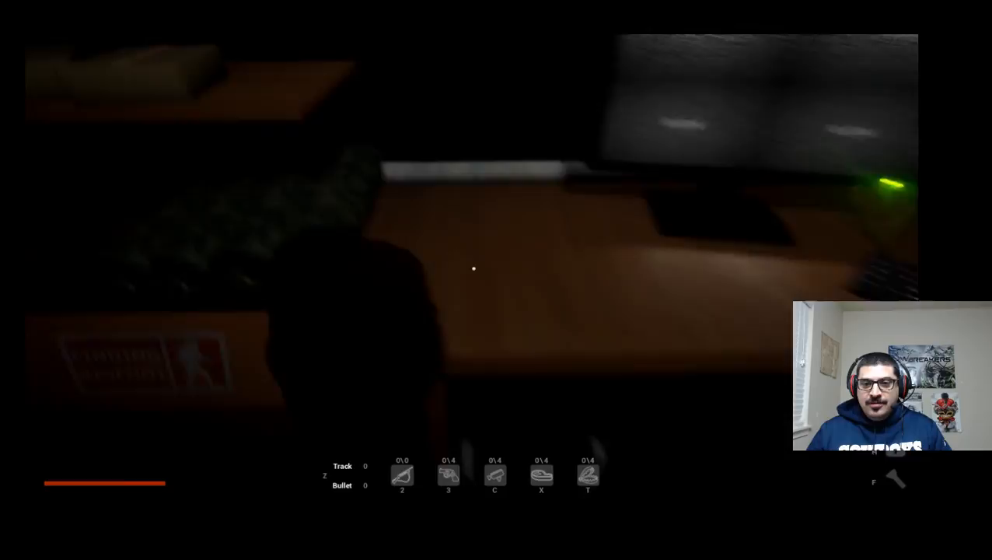
mouse_move(473, 269)
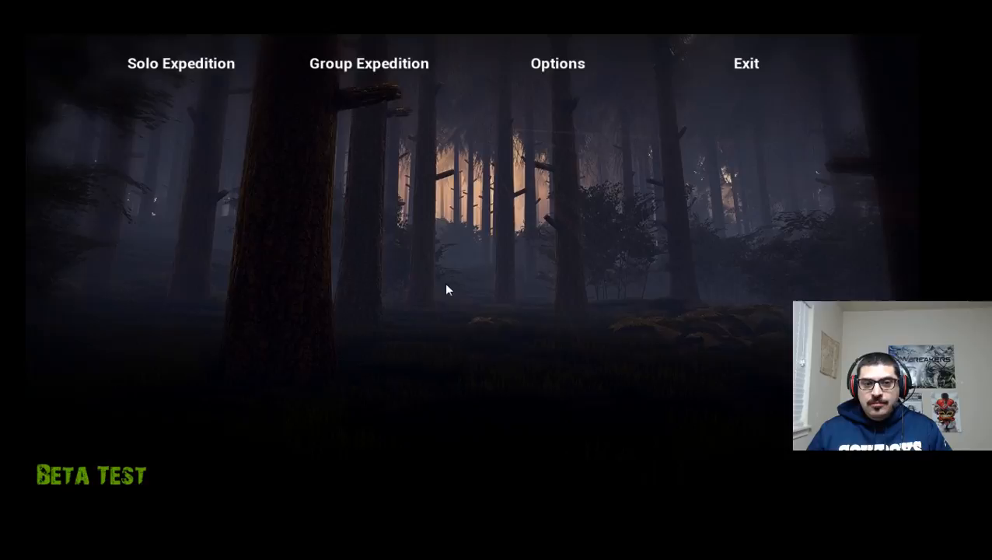
click(368, 63)
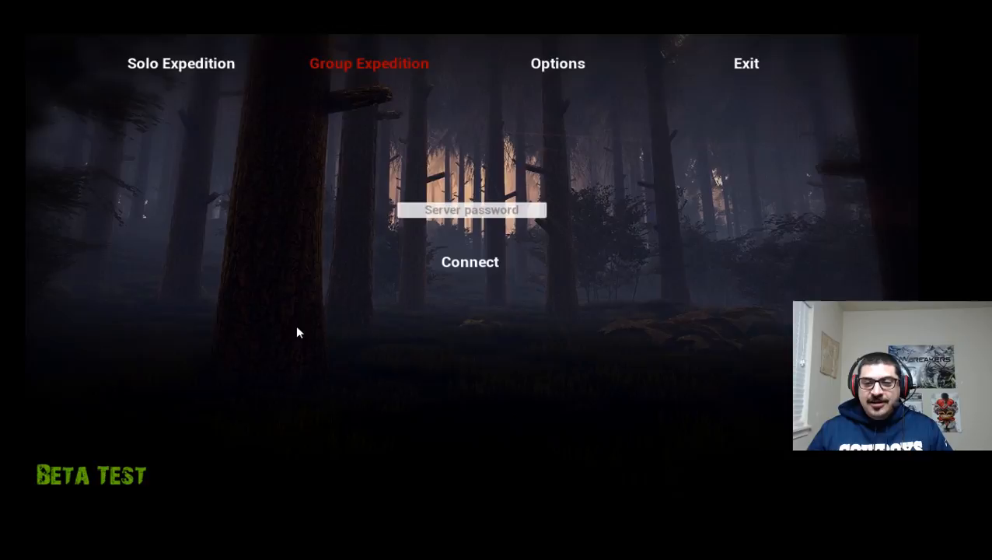
text(Cheese)
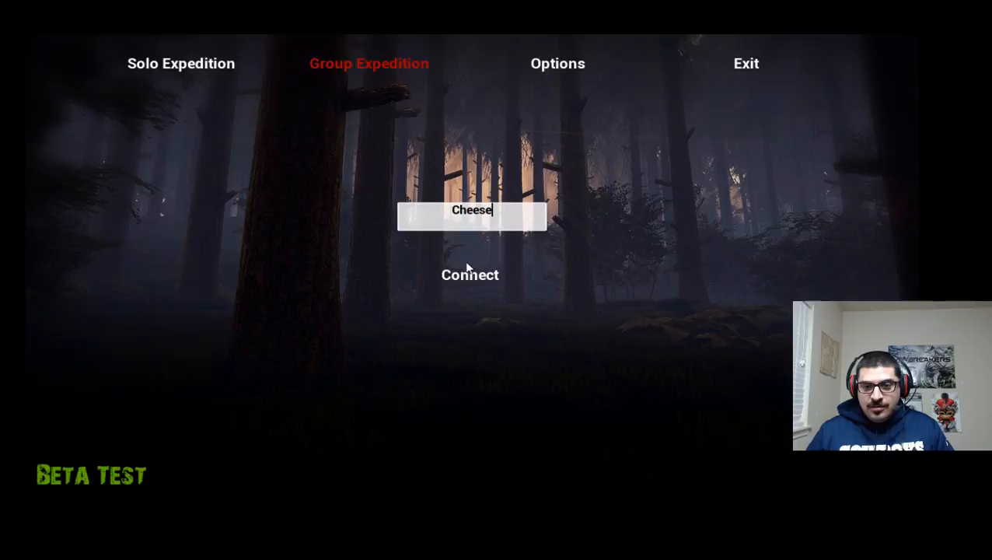
click(470, 275)
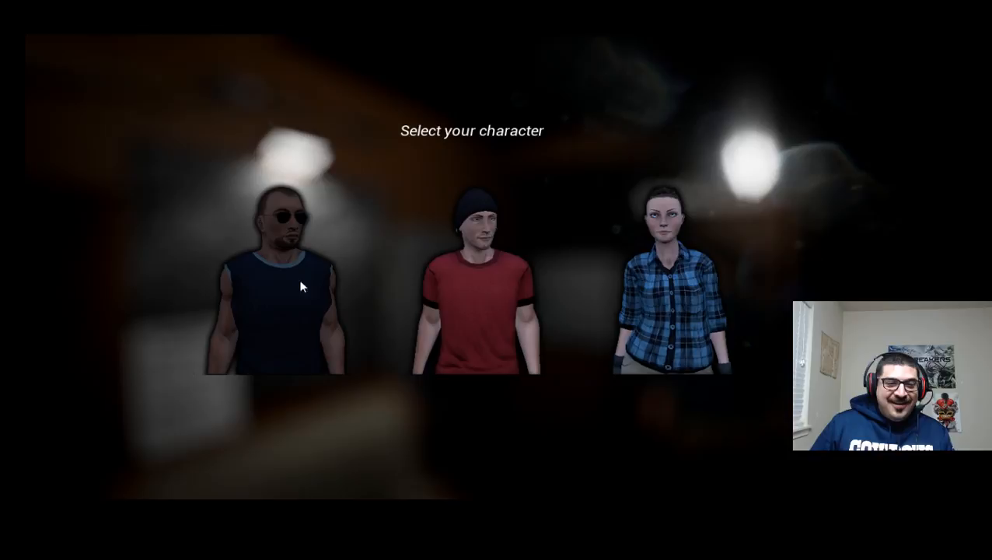
Step: Choose the sunglasses-wearing character in the dark tank top and spawn in the trailer
click(474, 295)
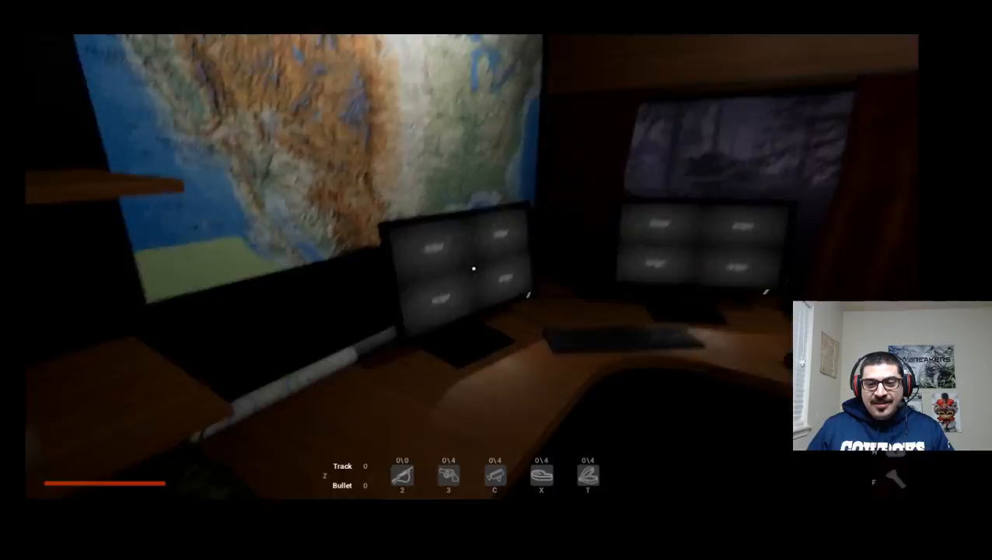
Step: Pause the game and bring up the Options menu
key(Escape)
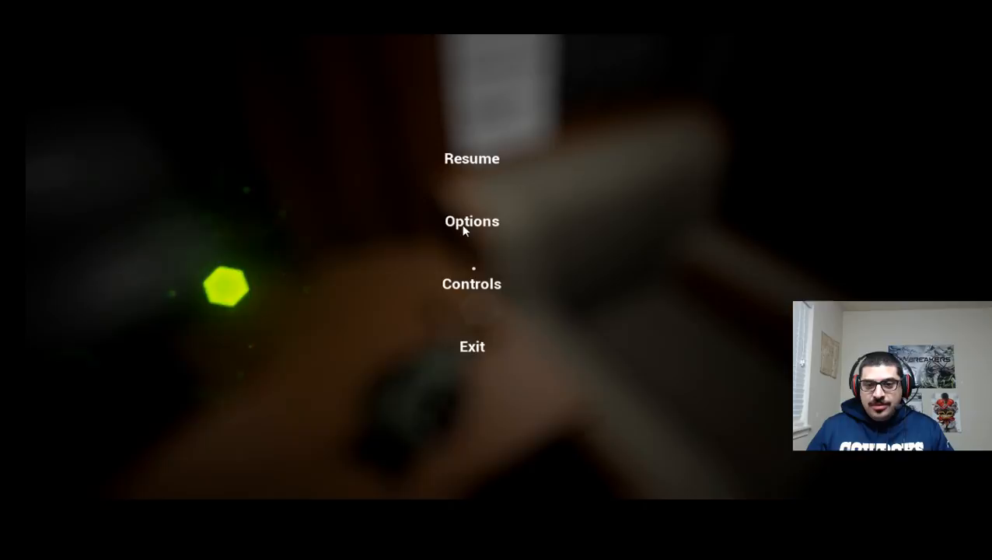
click(472, 221)
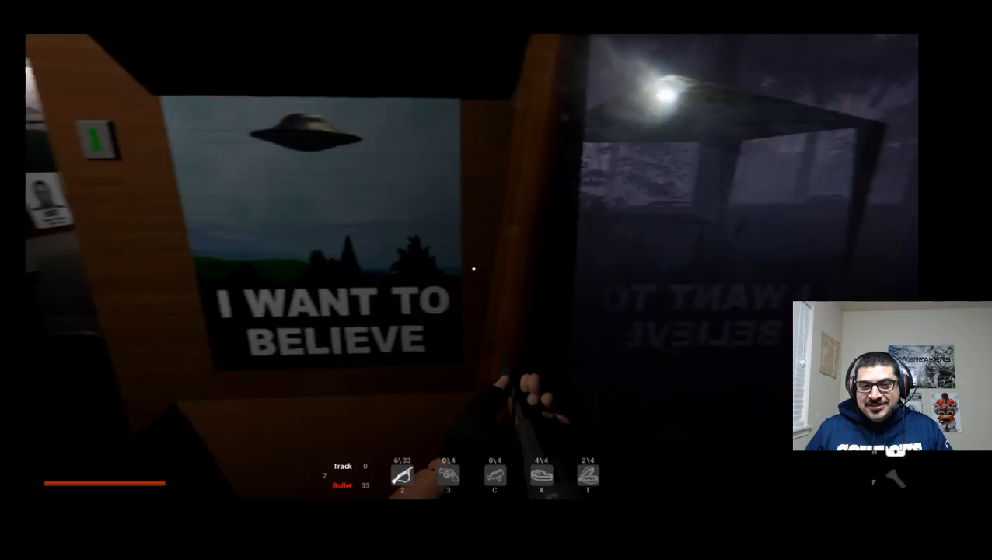
mouse_move(473, 268)
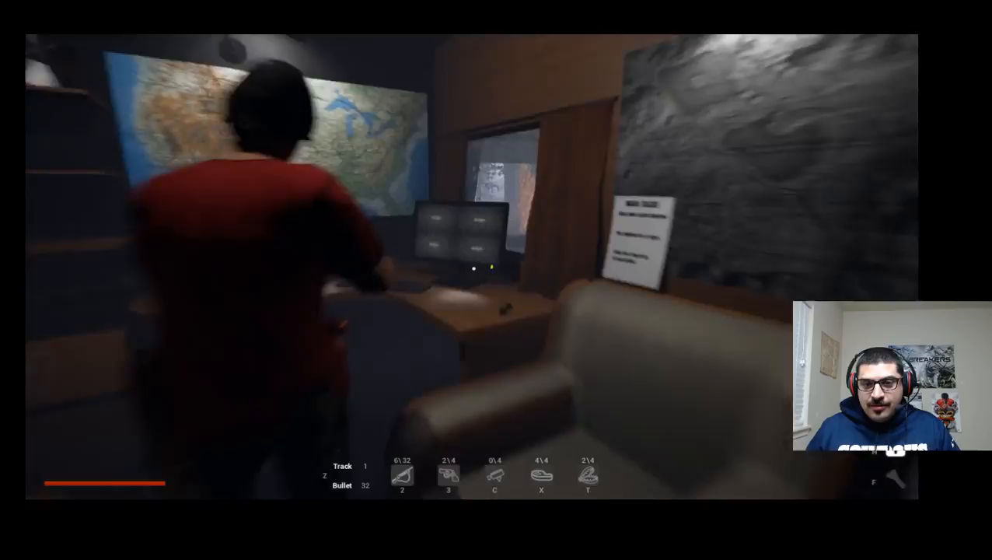
mouse_move(473, 268)
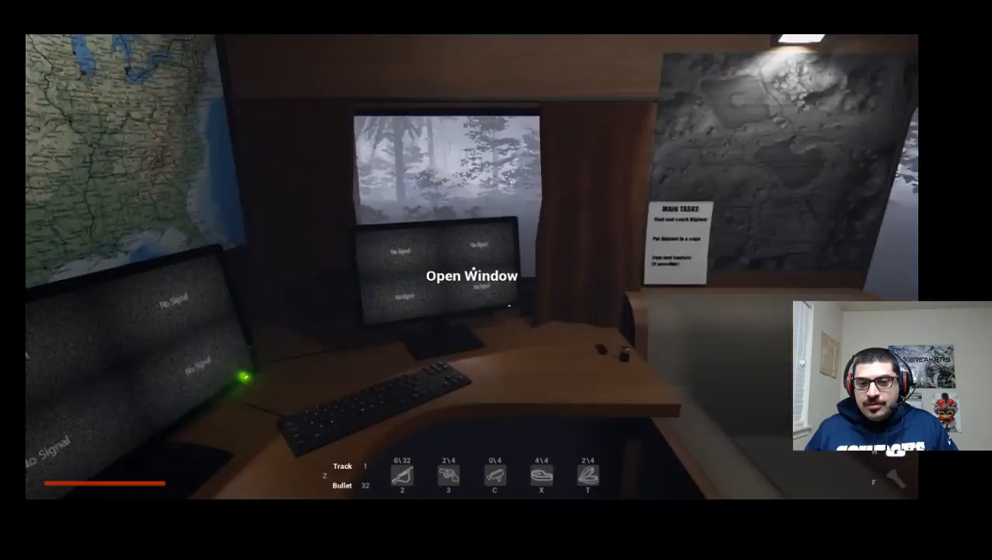
mouse_move(467, 280)
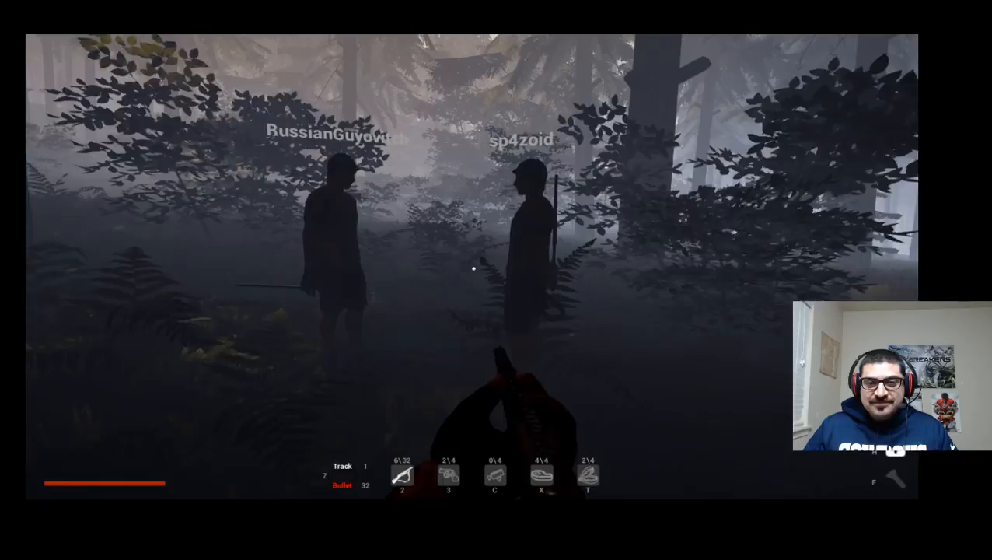
mouse_move(473, 268)
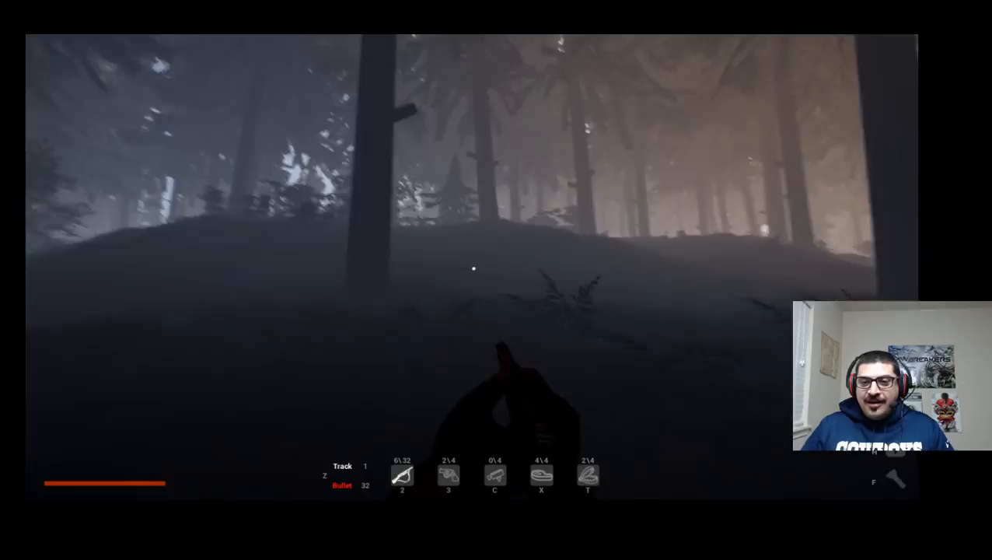
mouse_move(475, 268)
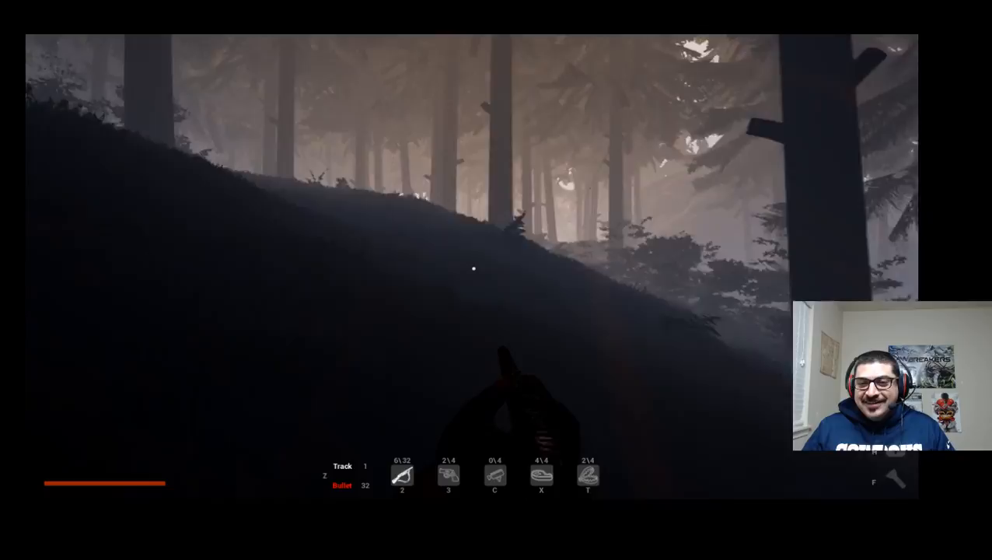
mouse_move(474, 268)
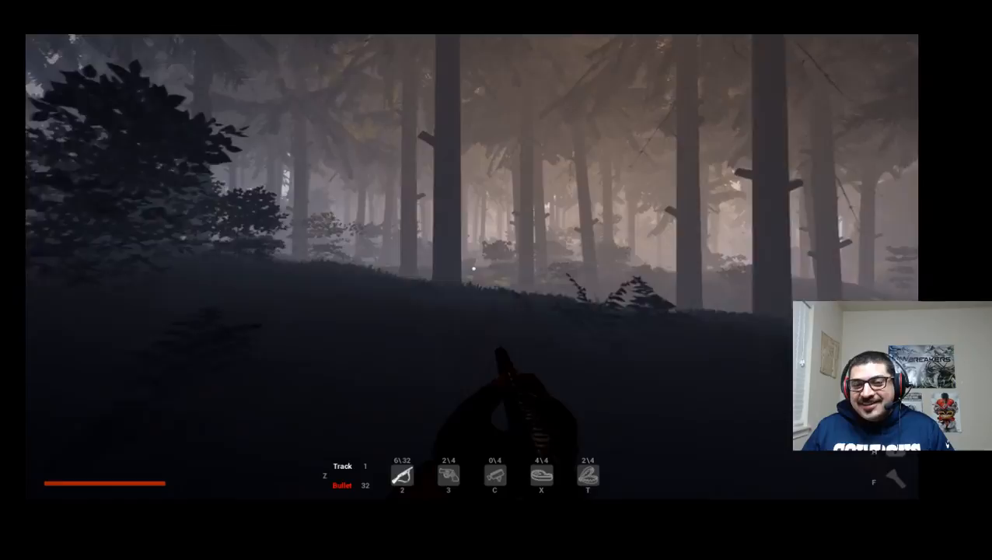